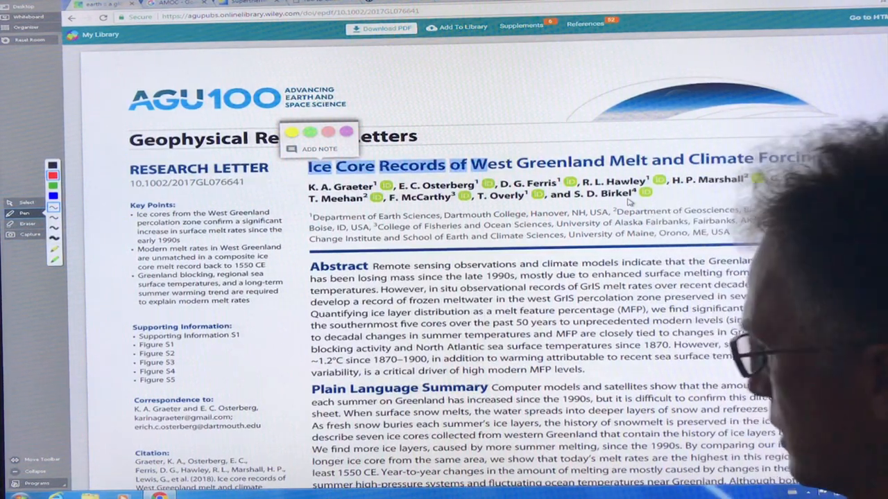
# Step: Highlight 'Greenland has increased' and the fresh-snow burying layers / snowmelt history phrases in the summary
pyautogui.scroll(-3)
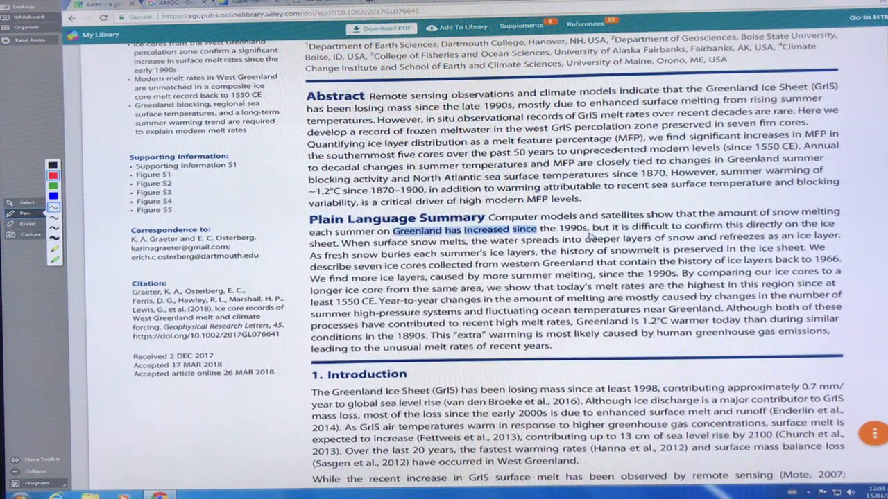
pyautogui.moveTo(391, 231); pyautogui.dragTo(666, 230)
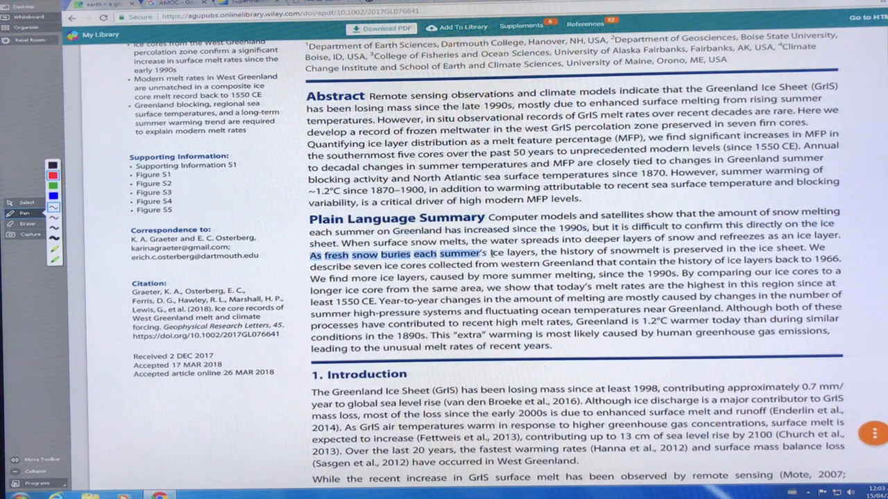
pyautogui.moveTo(485, 255); pyautogui.dragTo(594, 256)
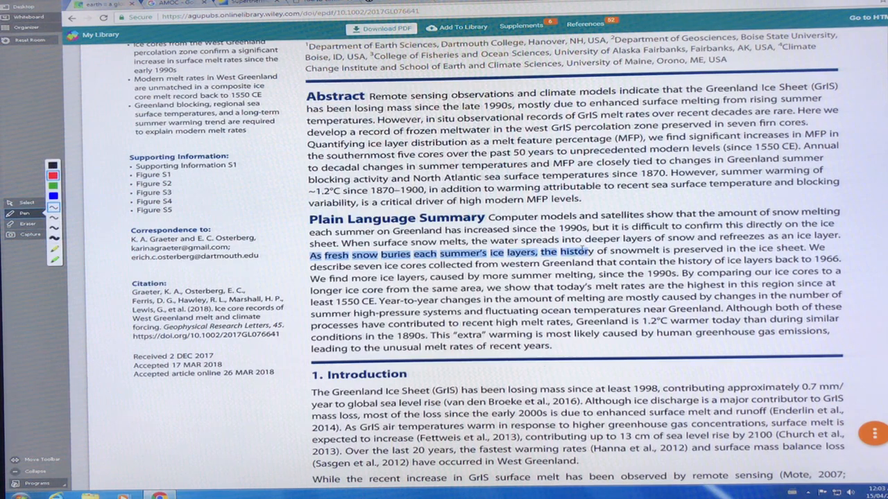
pyautogui.moveTo(575, 248); pyautogui.dragTo(804, 248)
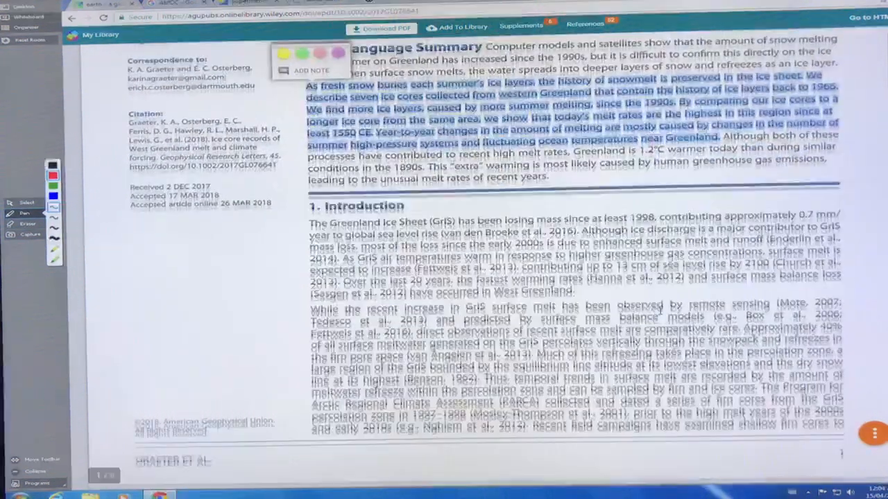
# Step: Scroll past Figure 1's melt feature percent caption to the firn density figure on page 4
pyautogui.scroll(-3)
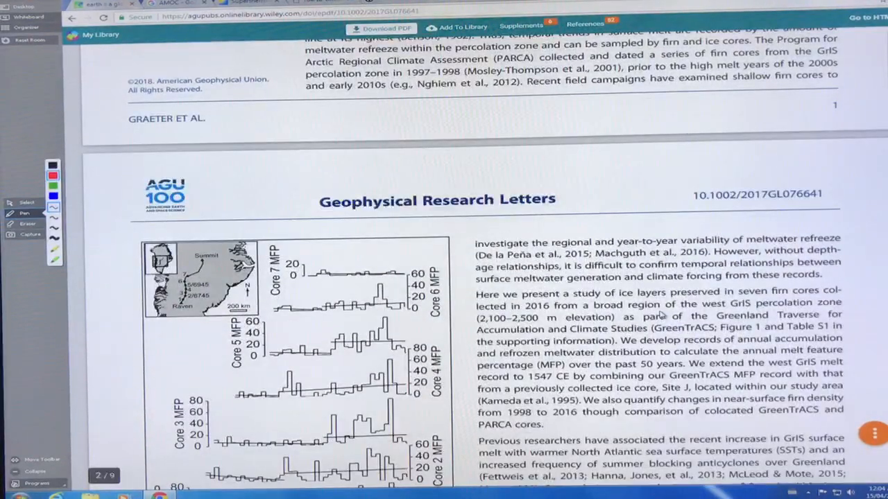
pyautogui.scroll(-3)
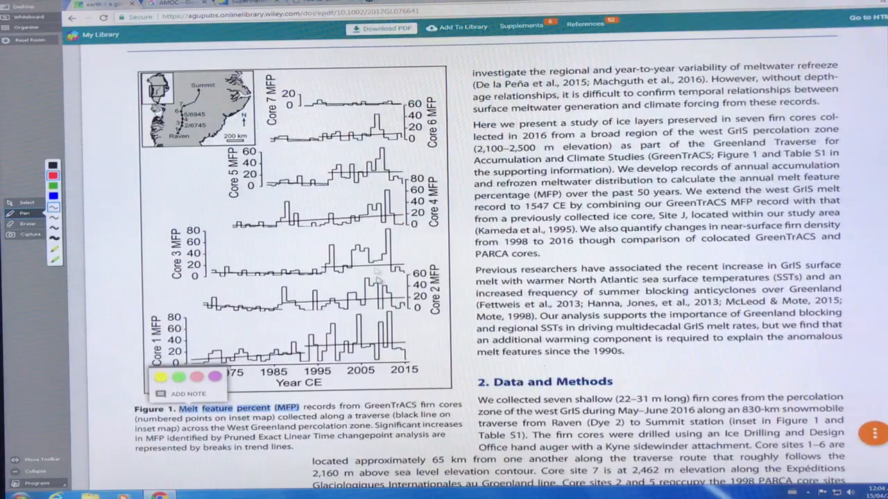
pyautogui.scroll(-3)
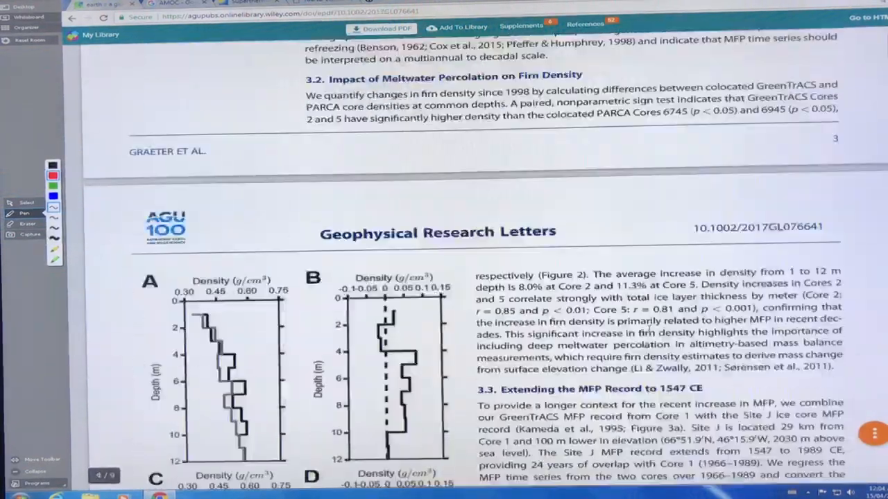
# Step: Scroll through the Figure 4 correlation maps to the Discussion and Conclusions on page 7
pyautogui.scroll(-3)
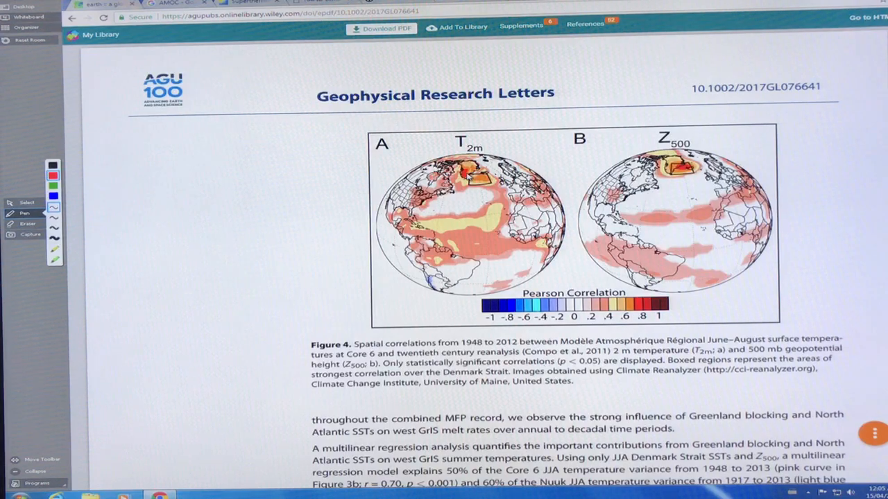
pyautogui.scroll(-3)
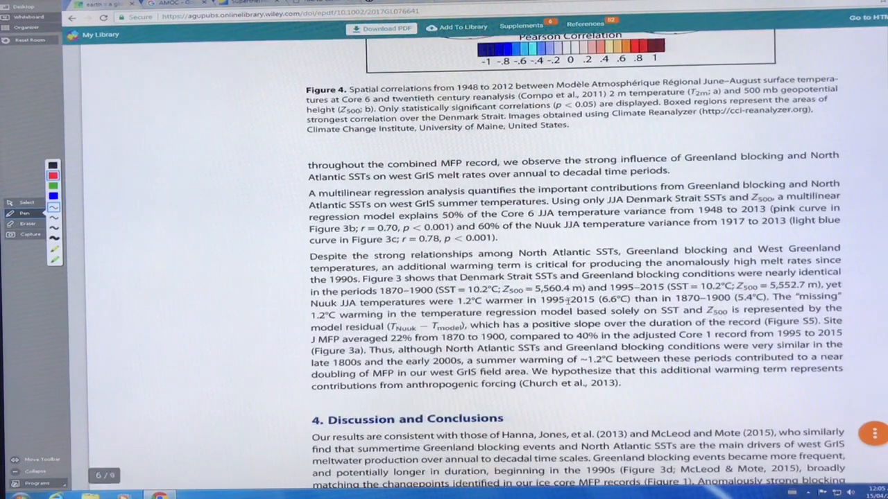
pyautogui.scroll(-3)
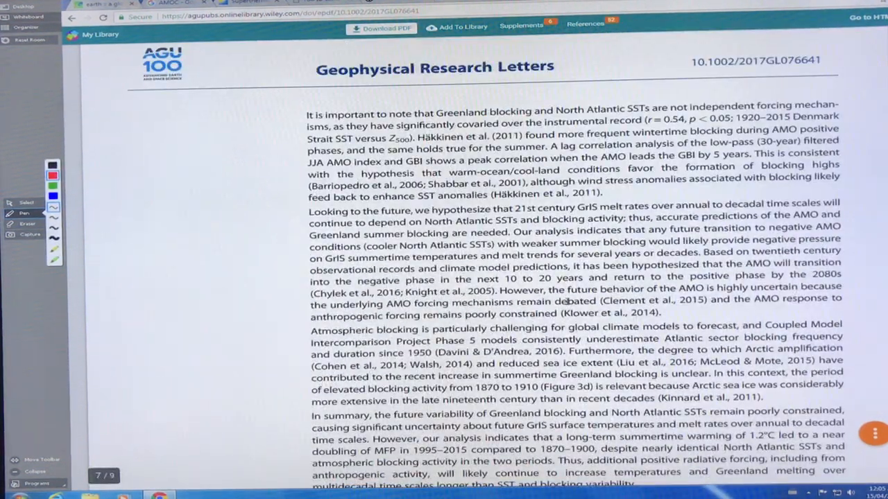